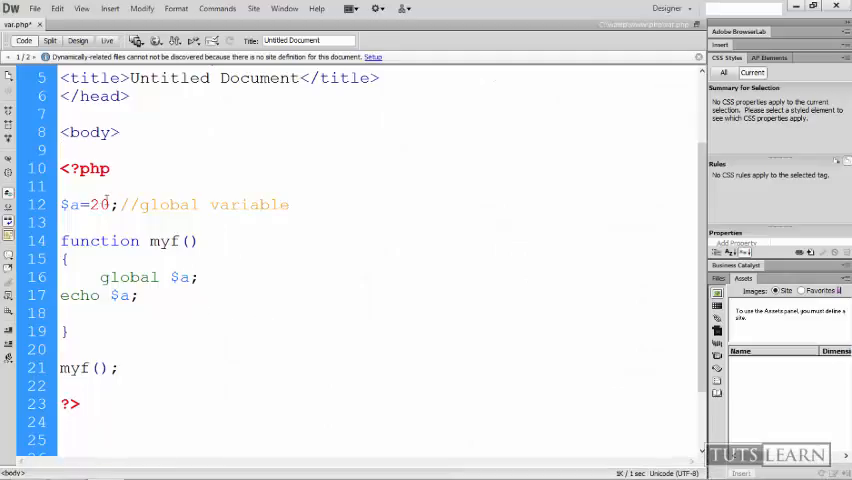
# Delete the global $a line and the old body of function myf, keeping the myf() call.
pyautogui.doubleClick(272, 204)
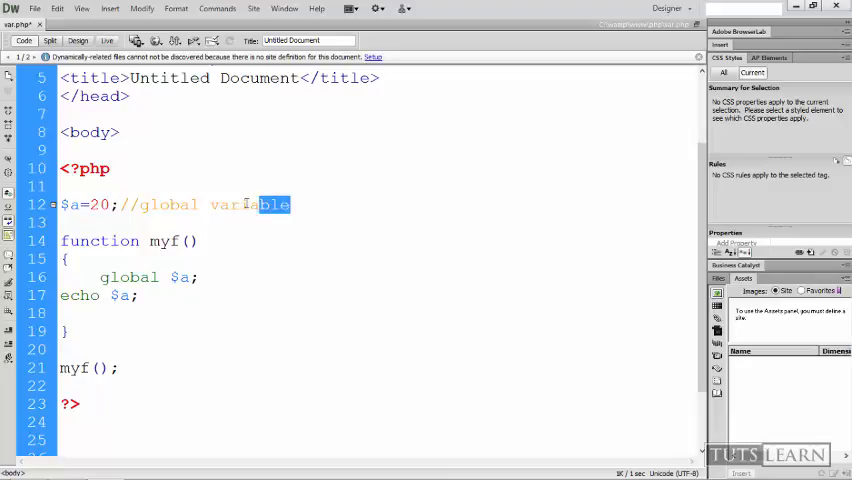
pyautogui.tripleClick(176, 204)
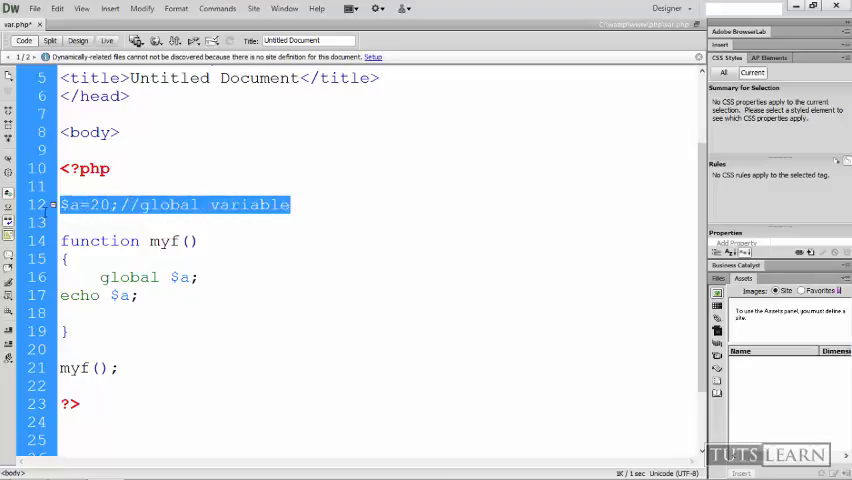
pyautogui.press('Delete')
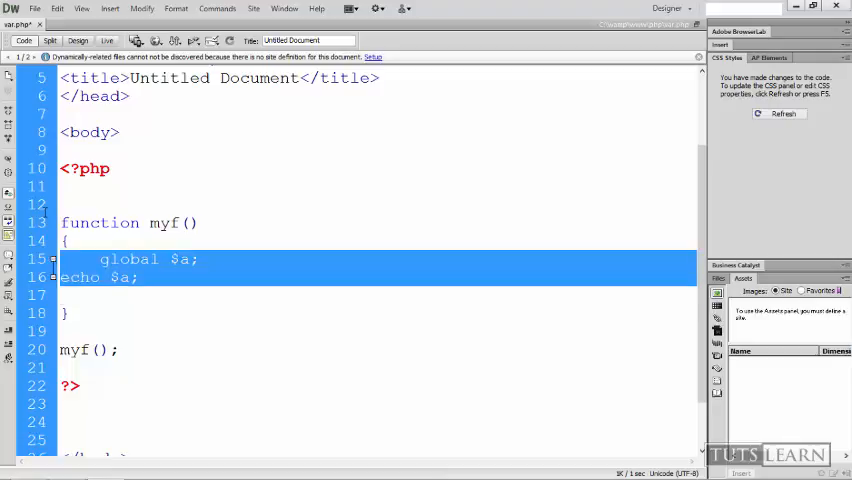
pyautogui.press('Delete')
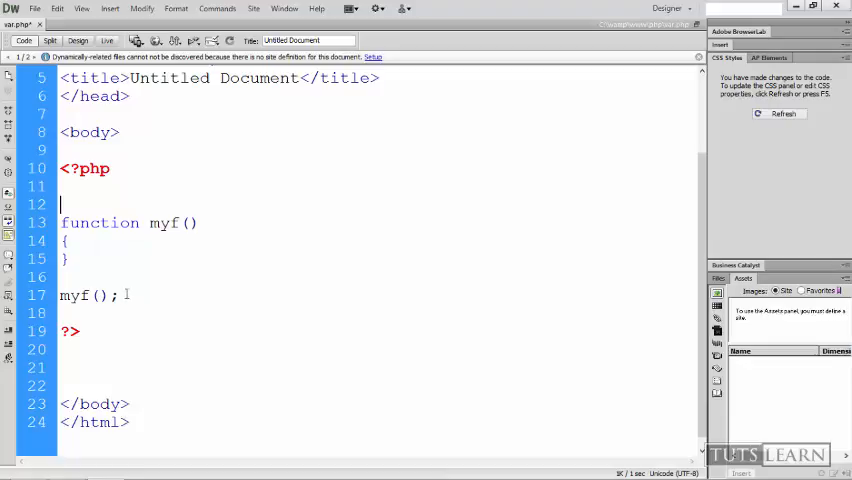
# Write $a=30; echo $a; $a++; as the body of function myf.
pyautogui.doubleClick(88, 296)
pyautogui.write('$')
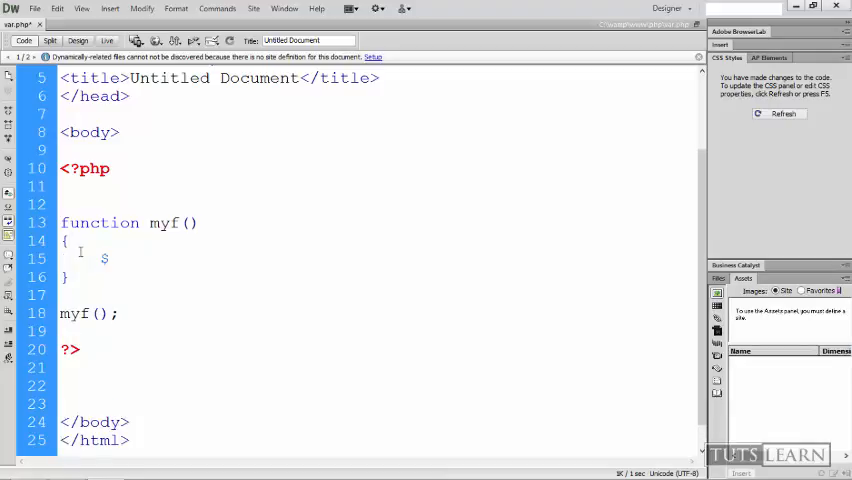
pyautogui.write('a=')
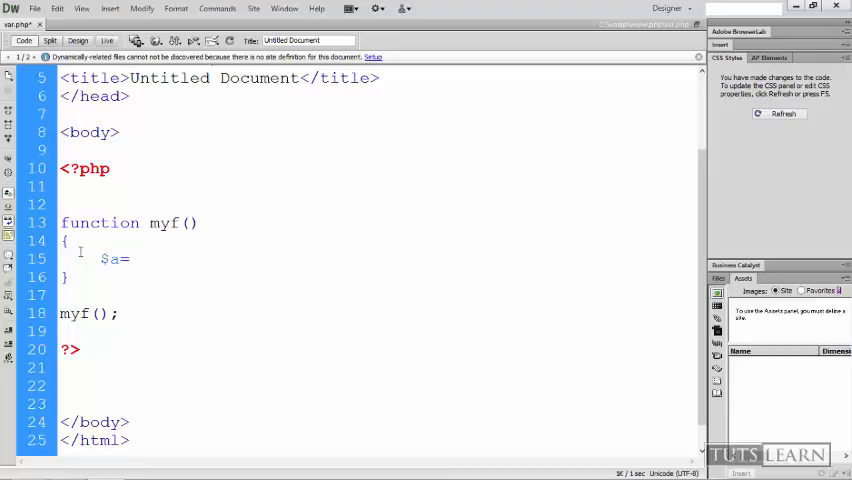
pyautogui.write('30;')
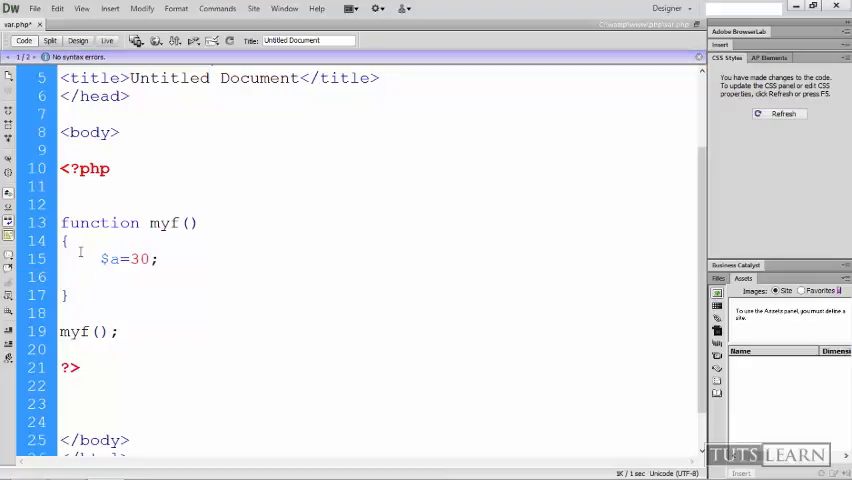
pyautogui.write('$e')
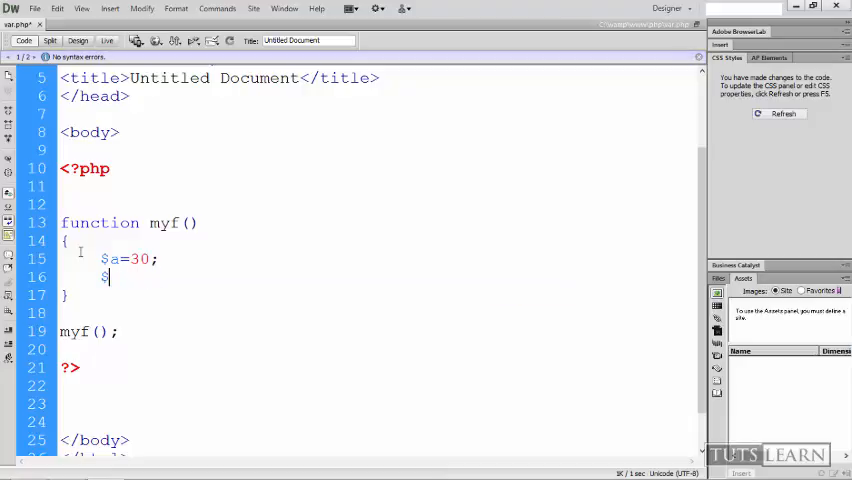
pyautogui.write('echo')
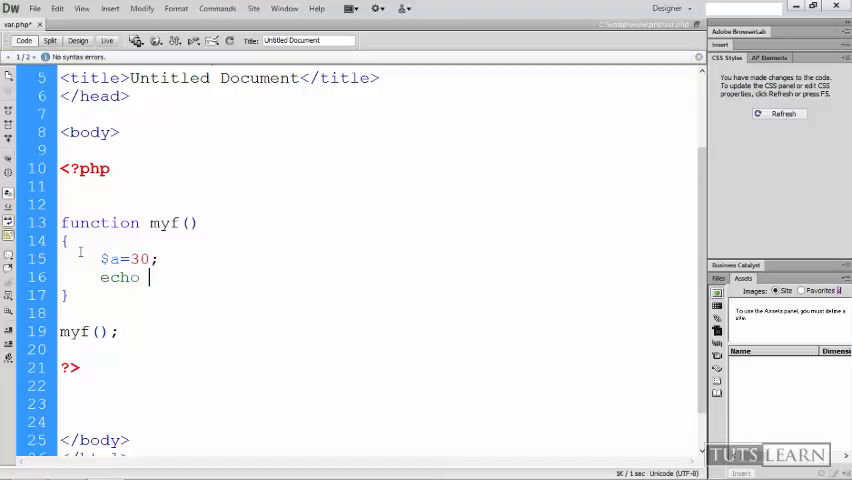
pyautogui.write('$a;')
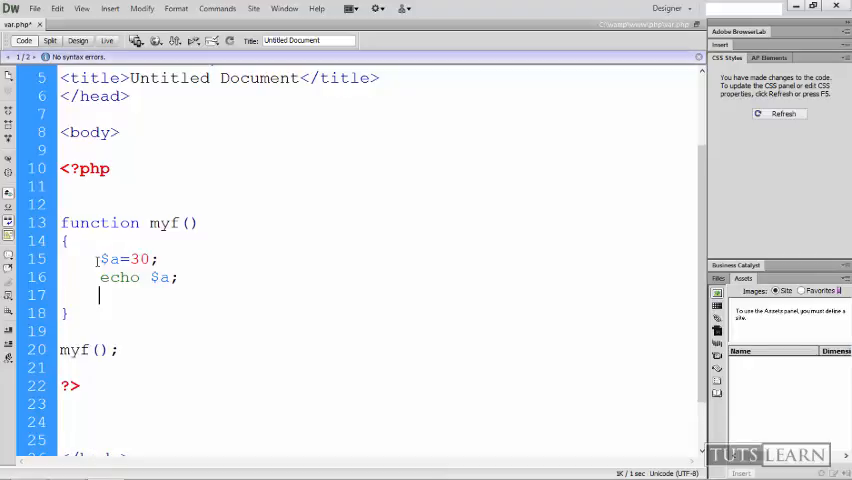
pyautogui.write('$a')
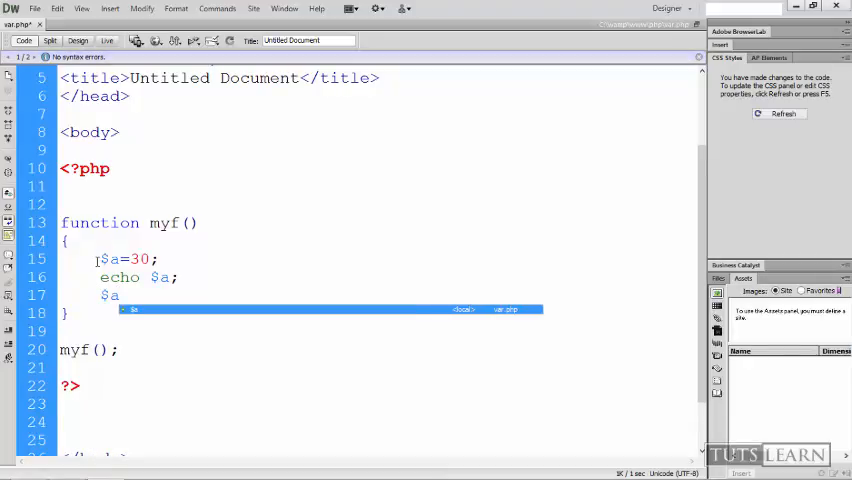
pyautogui.write('++;')
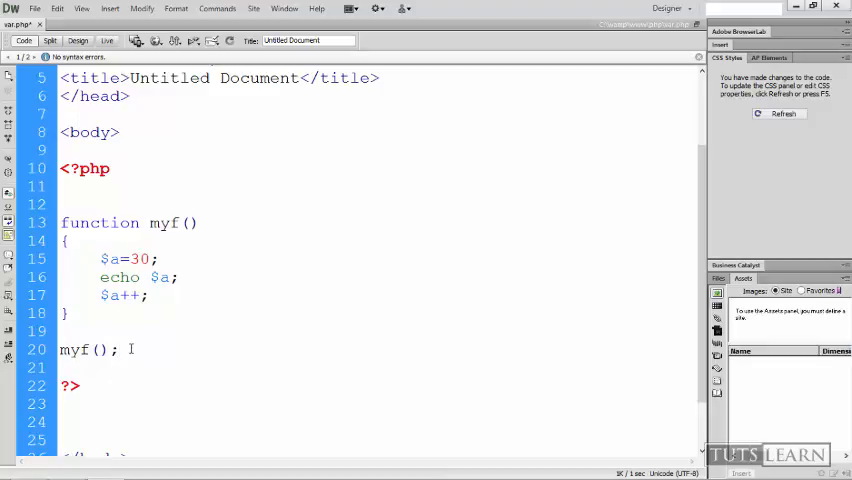
# Add two more myf(); calls so the function is invoked three times in a row.
pyautogui.write('myf();')
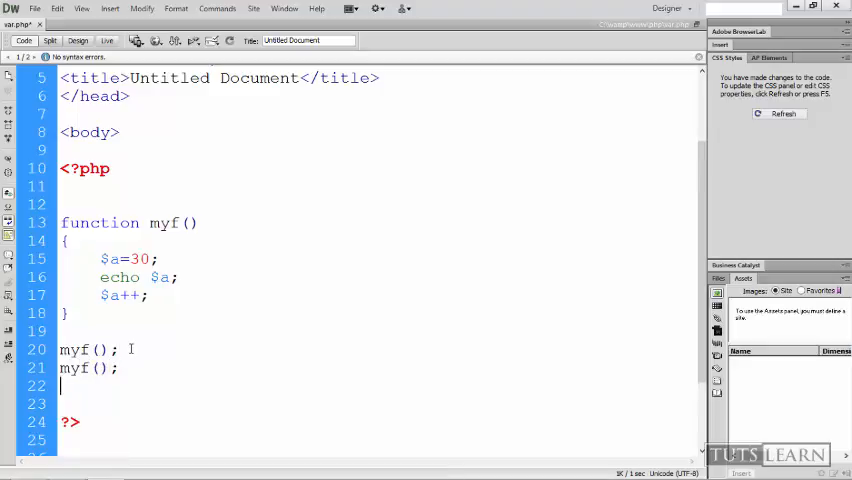
pyautogui.write('m')
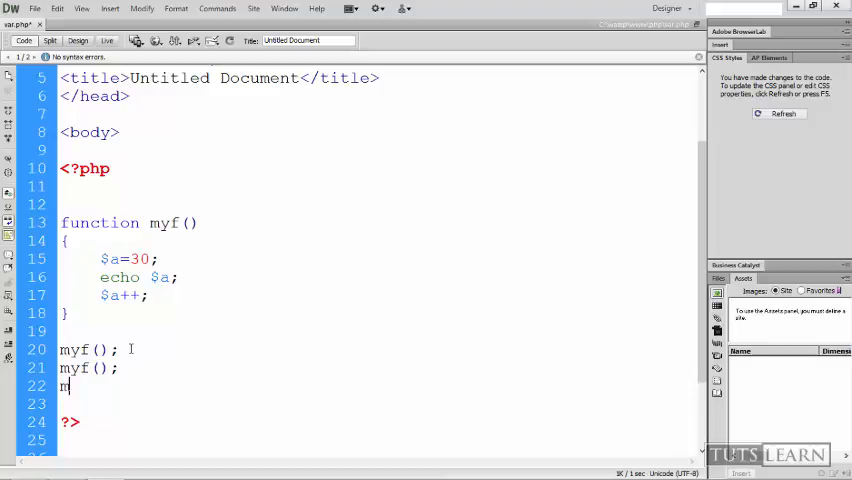
pyautogui.write('yf();')
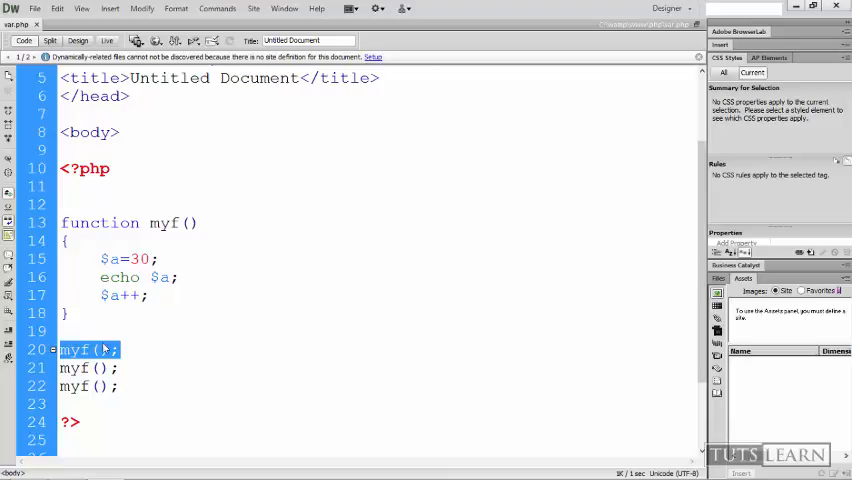
pyautogui.click(88, 368)
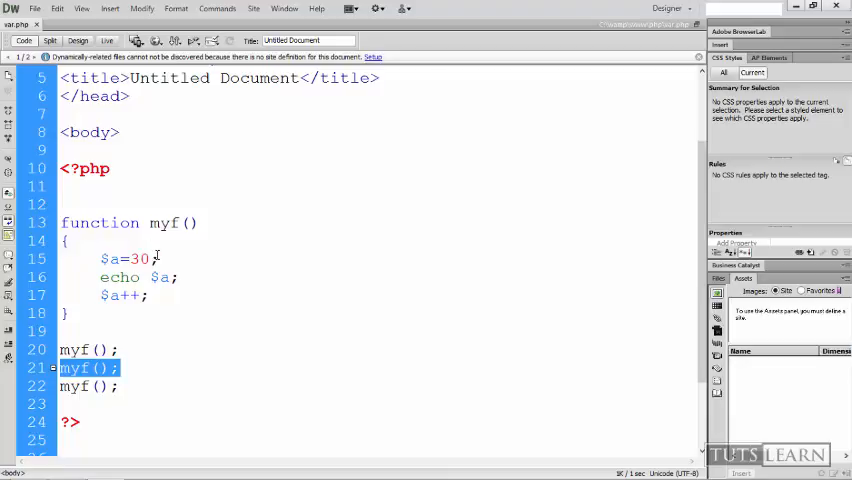
pyautogui.moveTo(118, 304)
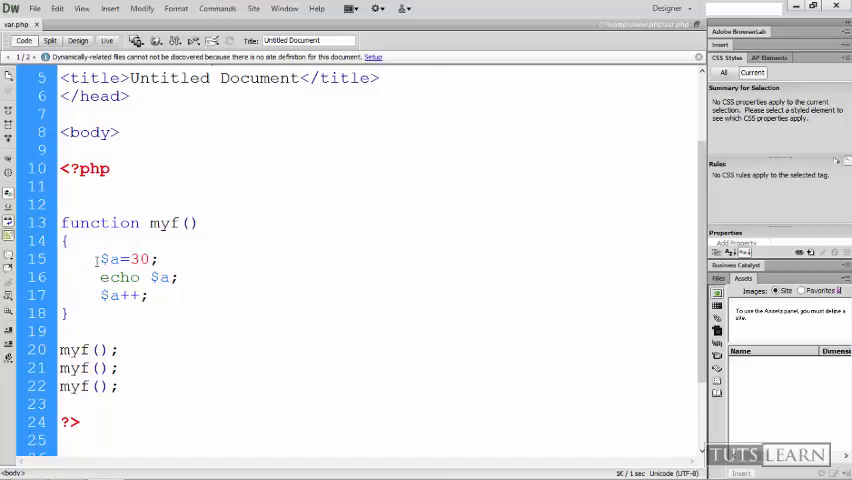
pyautogui.write('static')
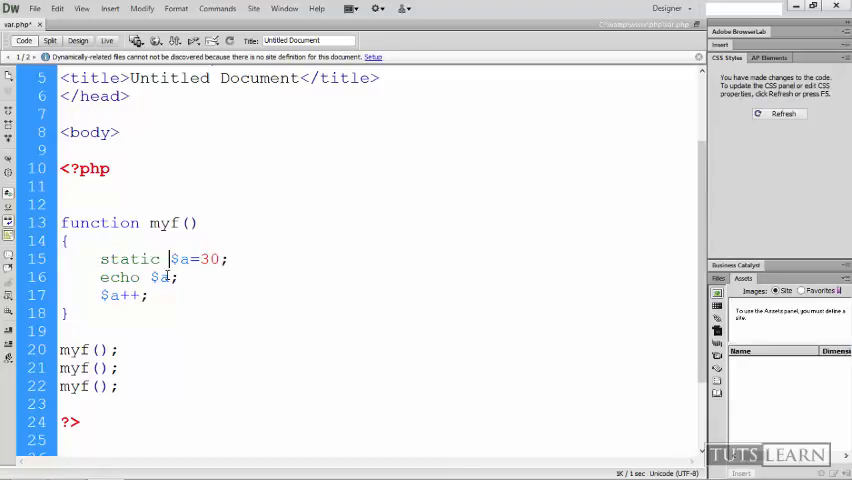
# Highlight the static keyword before $a=30 in myf to emphasise it, switching windows in between.
pyautogui.doubleClick(128, 260)
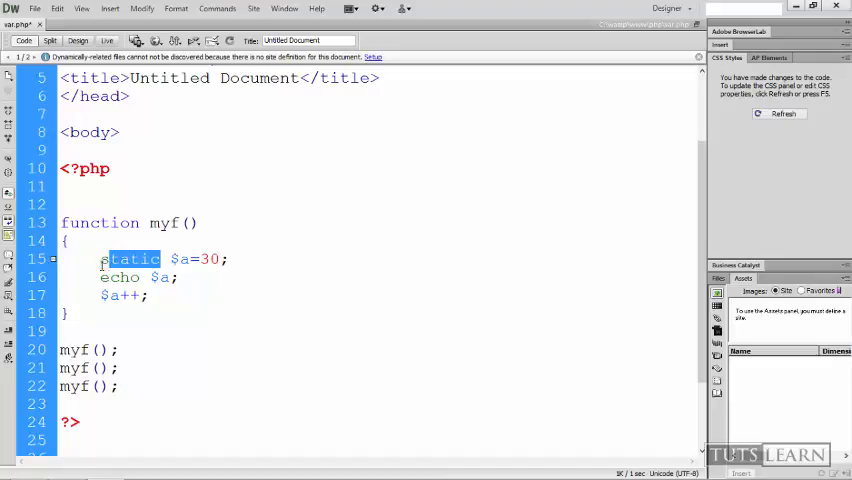
pyautogui.doubleClick(128, 260)
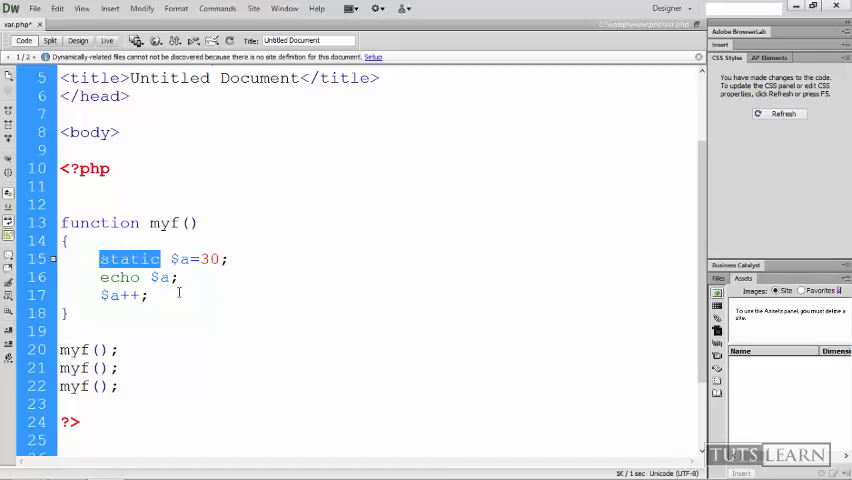
pyautogui.moveTo(124, 308)
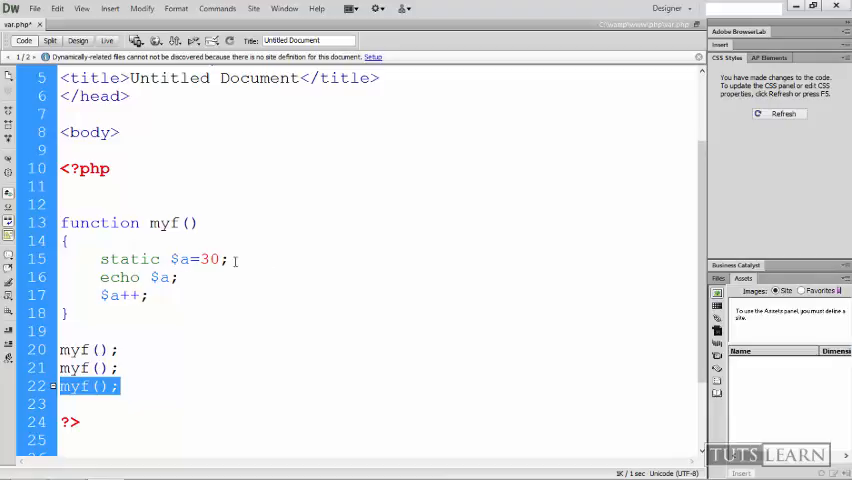
pyautogui.press('alt+tab')
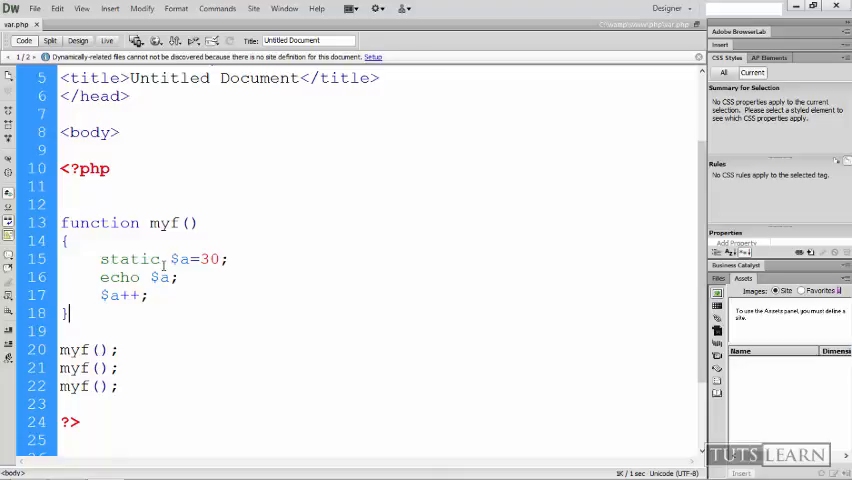
pyautogui.doubleClick(128, 260)
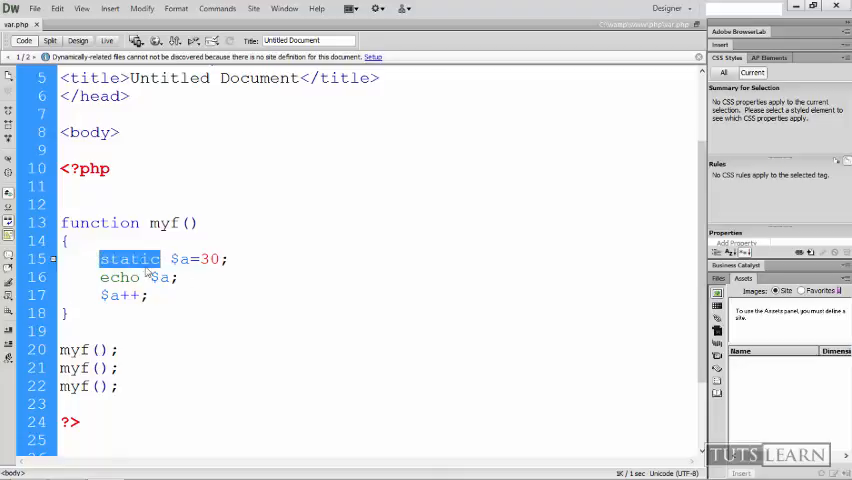